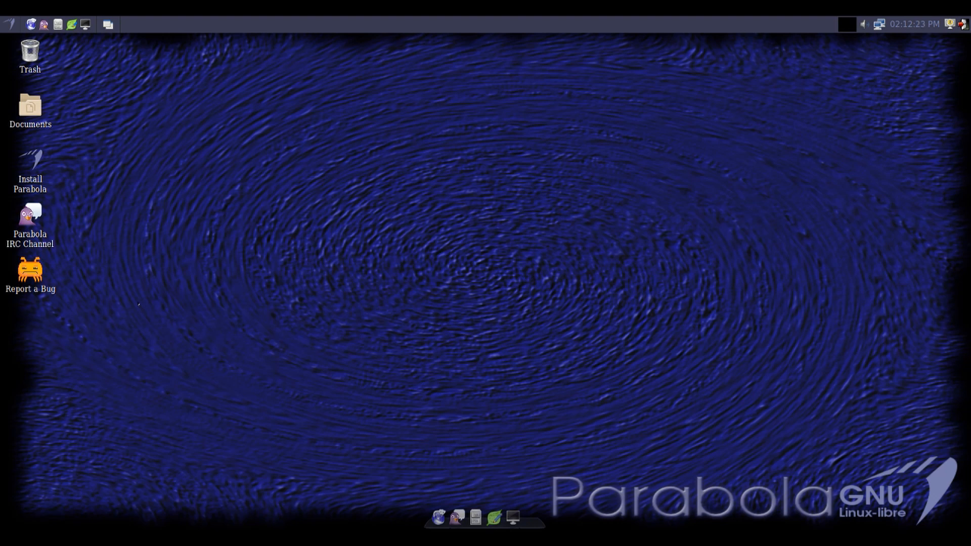
{"action": "mouse_move", "coordinate": [217, 252]}
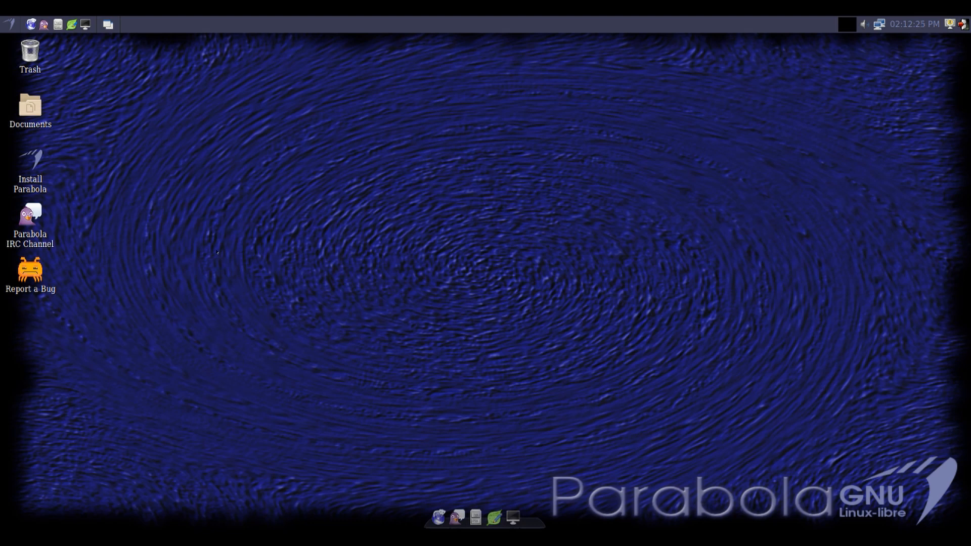
{"action": "mouse_move", "coordinate": [384, 237]}
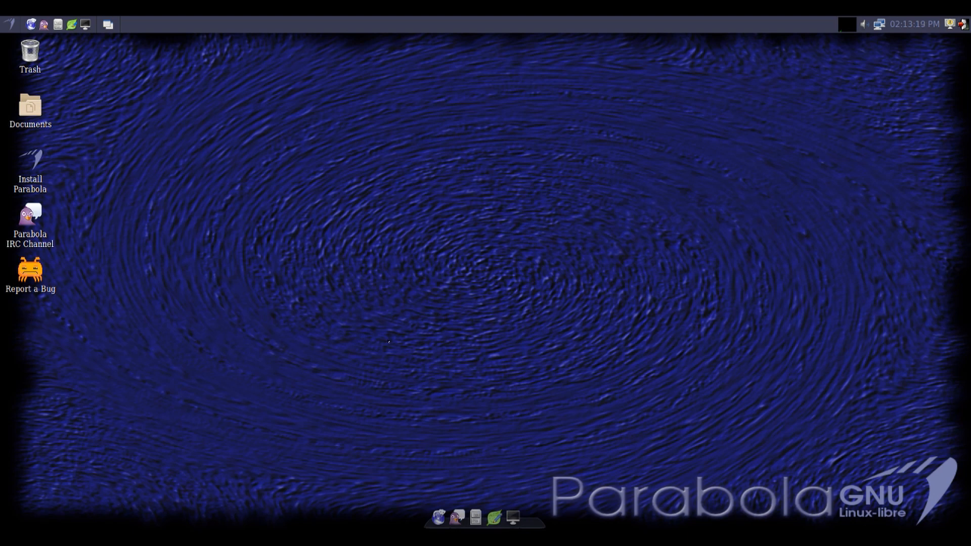
{"action": "mouse_move", "coordinate": [356, 341]}
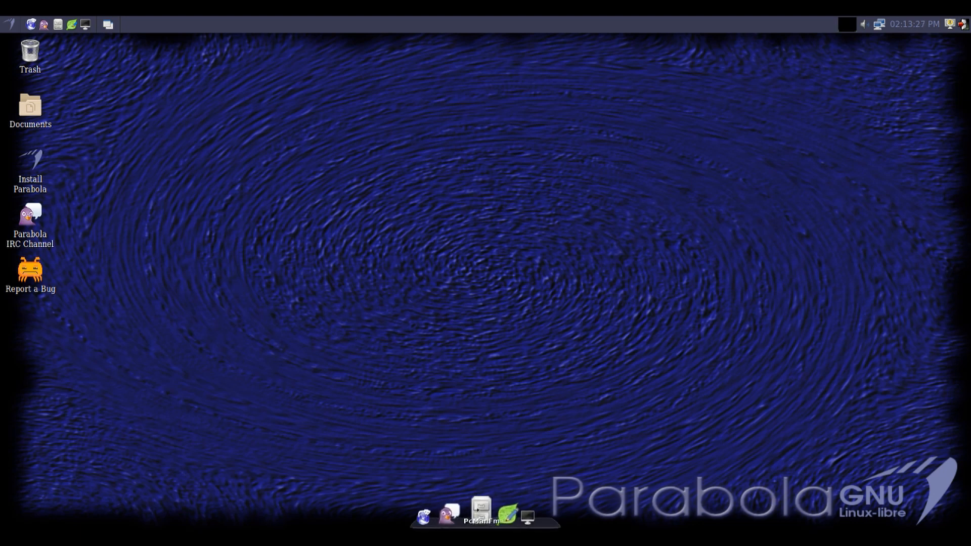
Launch PCManFM from the dock on /home/parabola, then close its window
{"action": "left_click", "coordinate": [481, 515]}
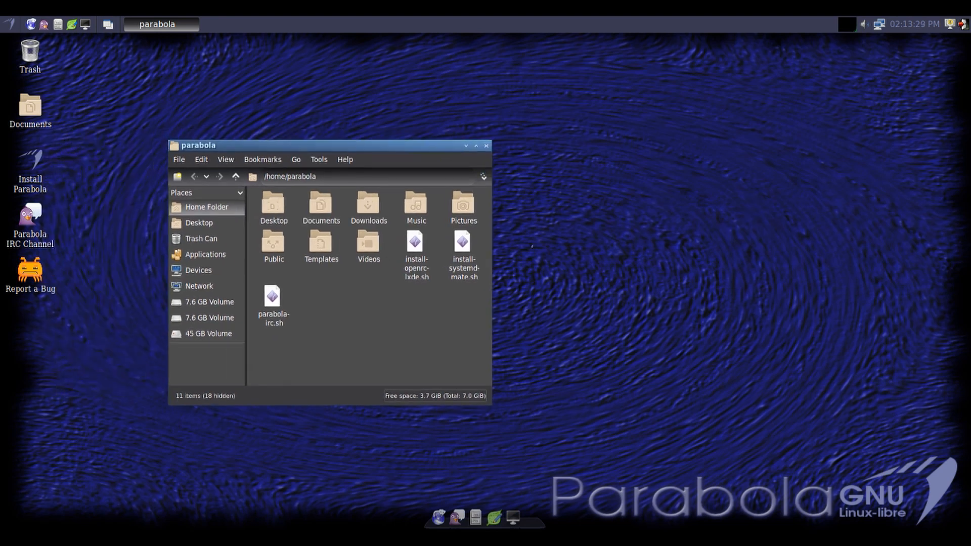
{"action": "mouse_move", "coordinate": [433, 237]}
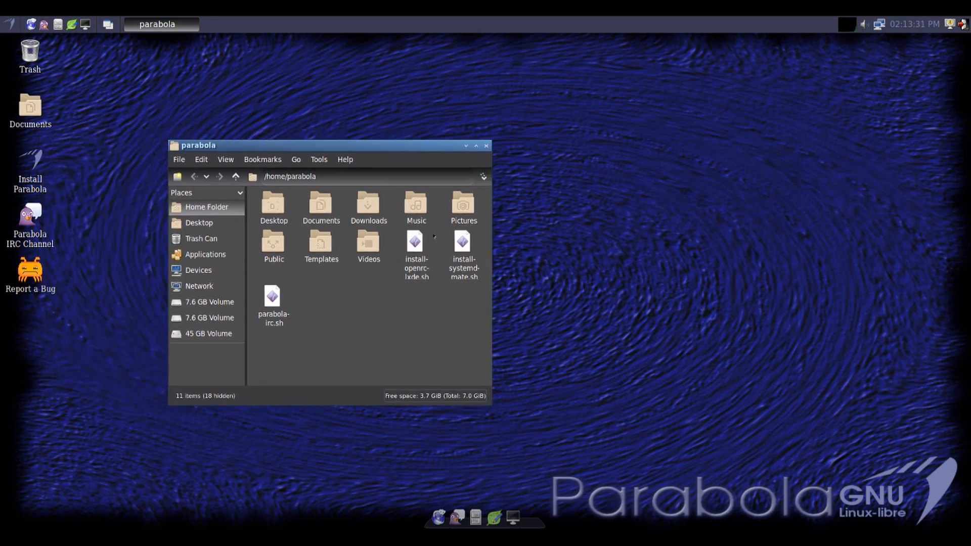
{"action": "mouse_move", "coordinate": [475, 249]}
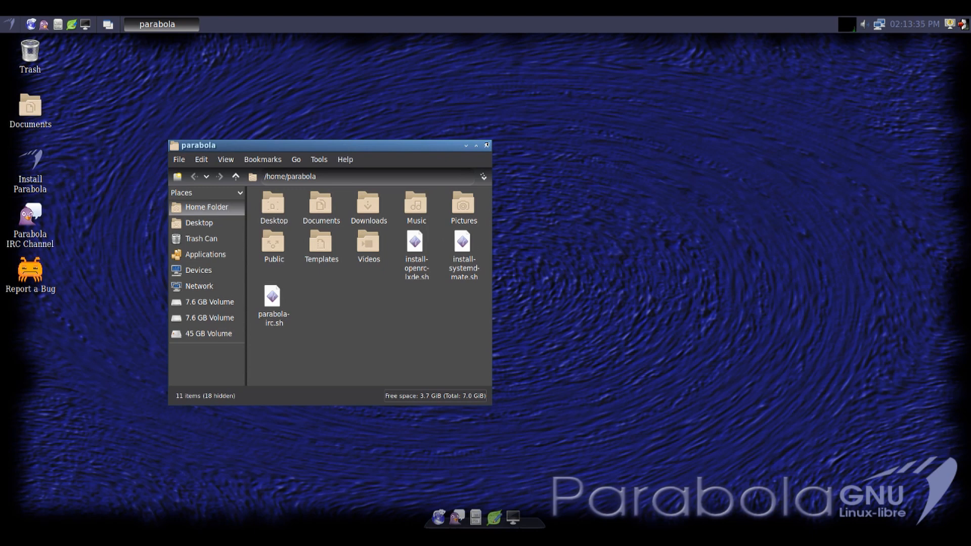
{"action": "left_click", "coordinate": [489, 146]}
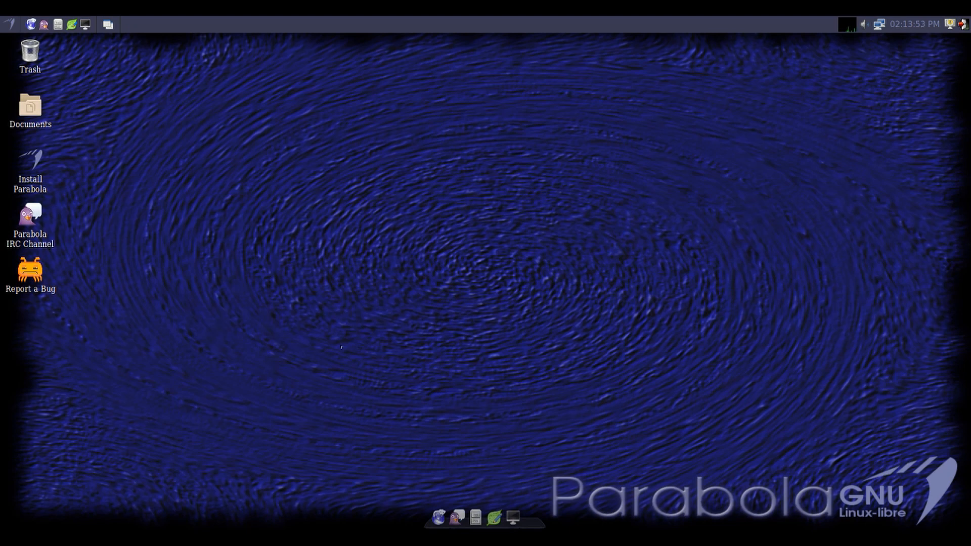
{"action": "mouse_move", "coordinate": [285, 350]}
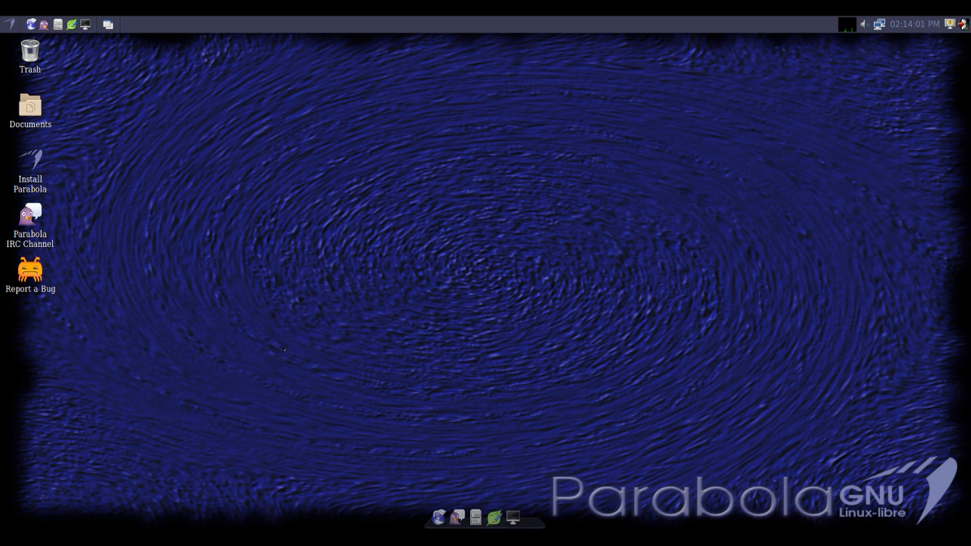
{"action": "mouse_move", "coordinate": [333, 163]}
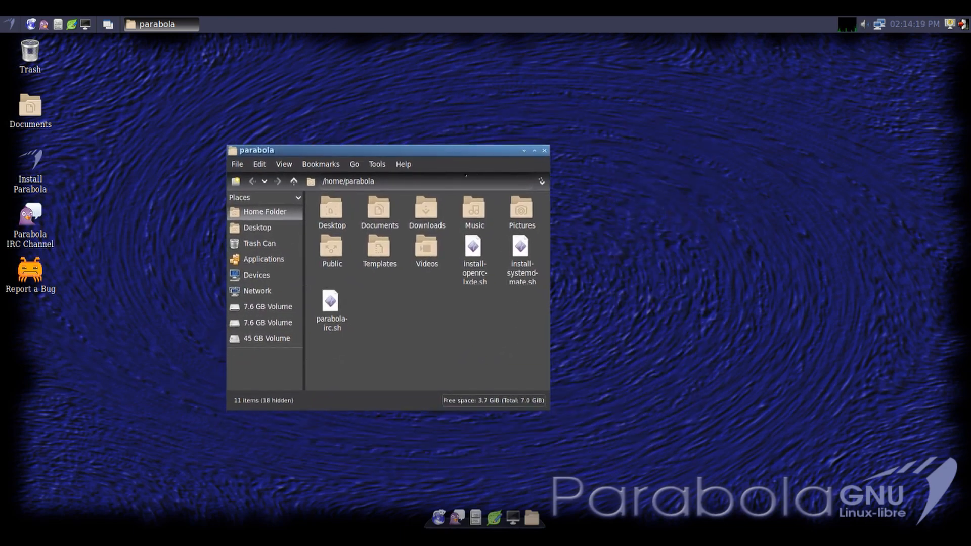
View the empty Documents folder, return to the home folder, and close PCManFM
{"action": "left_click_drag", "start_coordinate": [256, 150], "coordinate": [205, 127]}
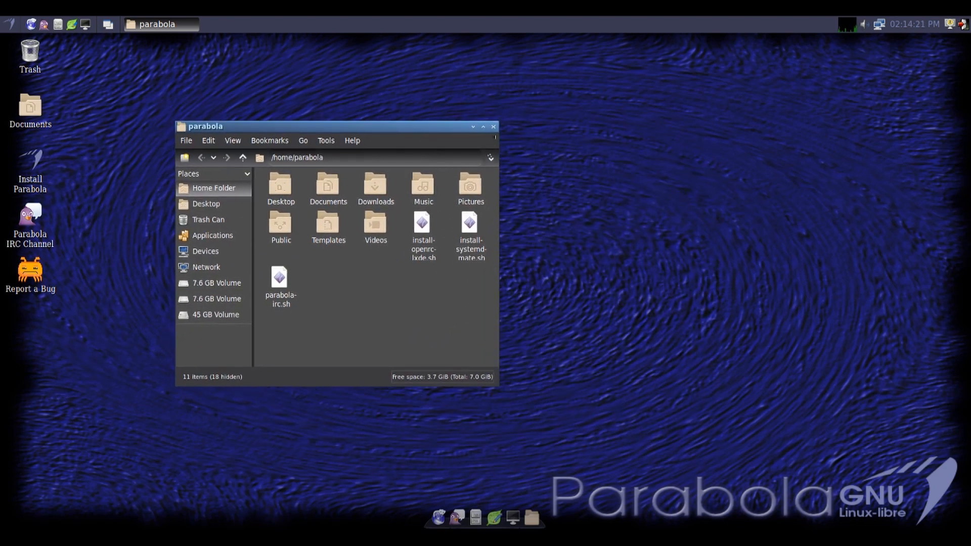
{"action": "double_click", "coordinate": [328, 185]}
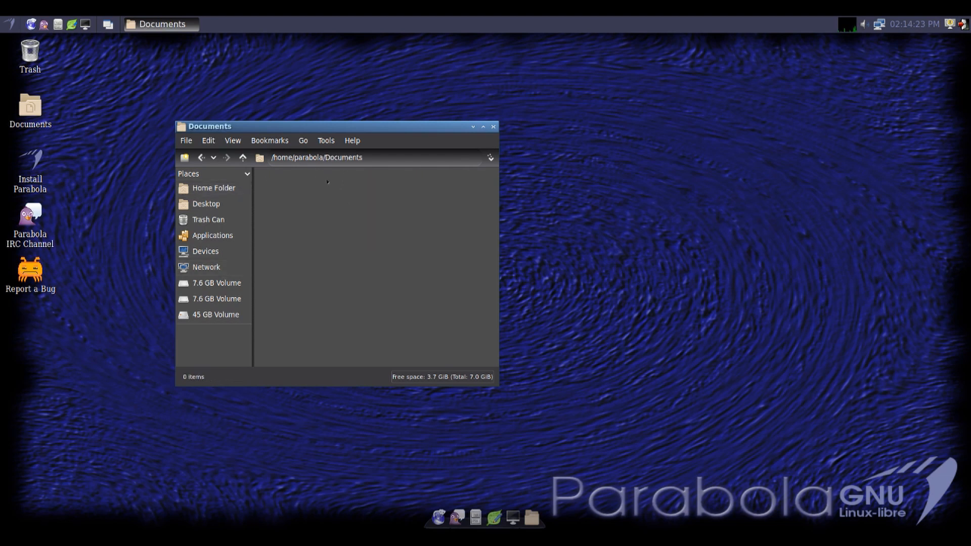
{"action": "left_click", "coordinate": [213, 188]}
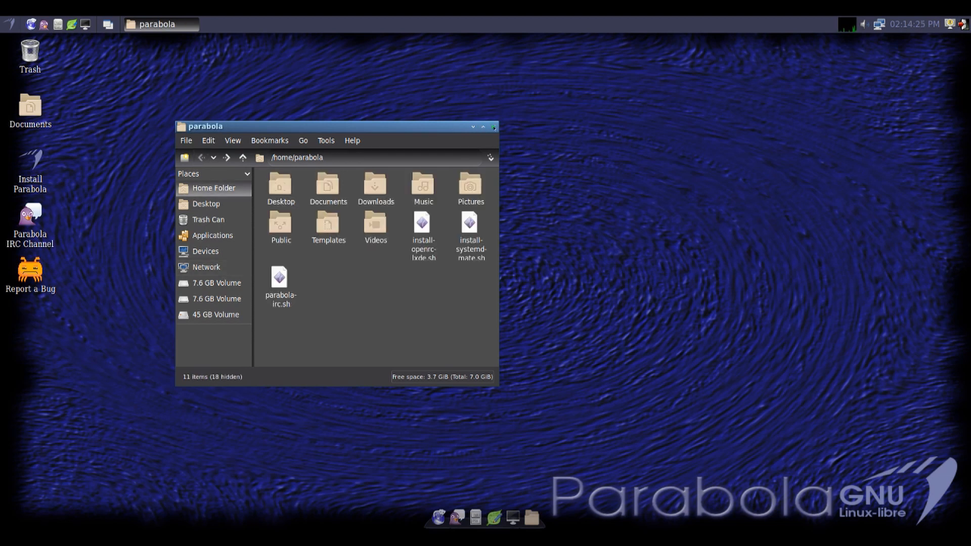
{"action": "left_click", "coordinate": [492, 127]}
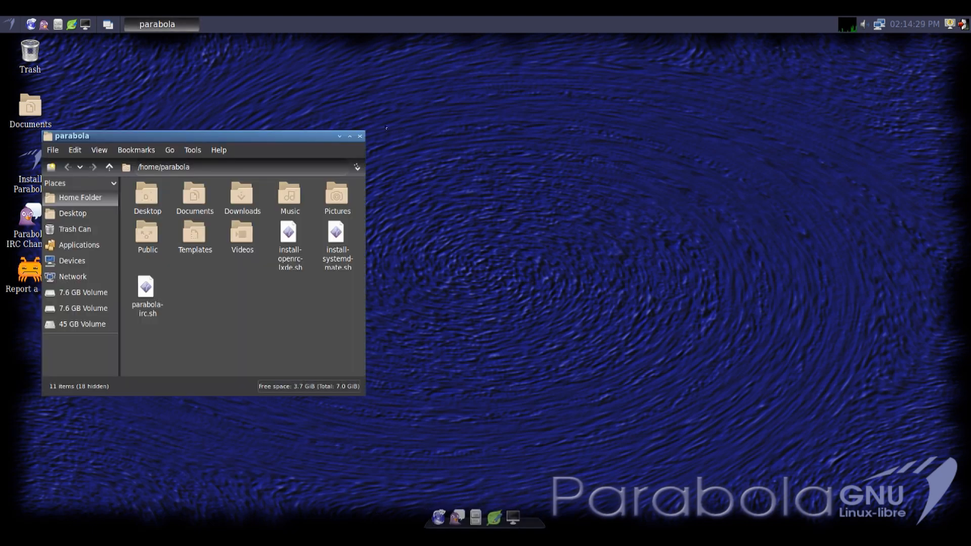
{"action": "left_click", "coordinate": [359, 135]}
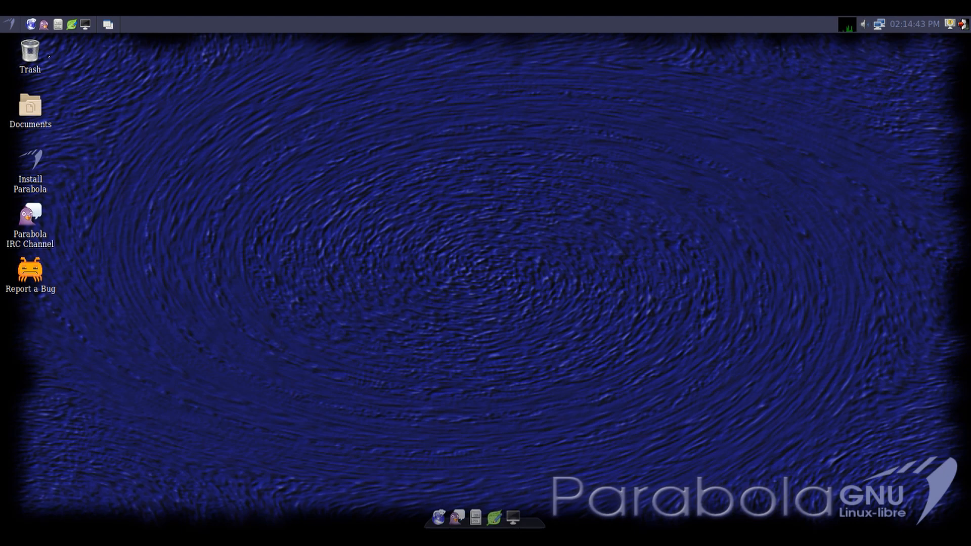
{"action": "mouse_move", "coordinate": [310, 335]}
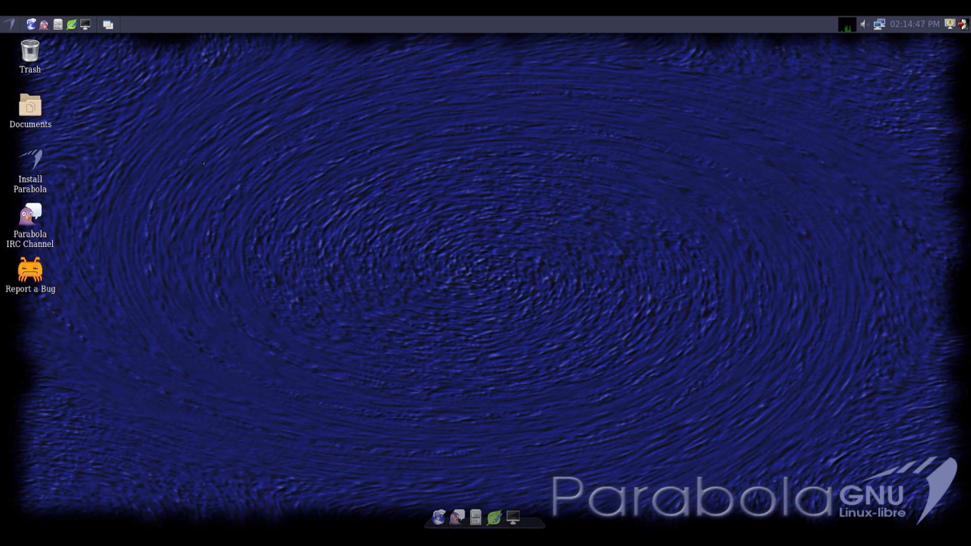
{"action": "left_click", "coordinate": [9, 24]}
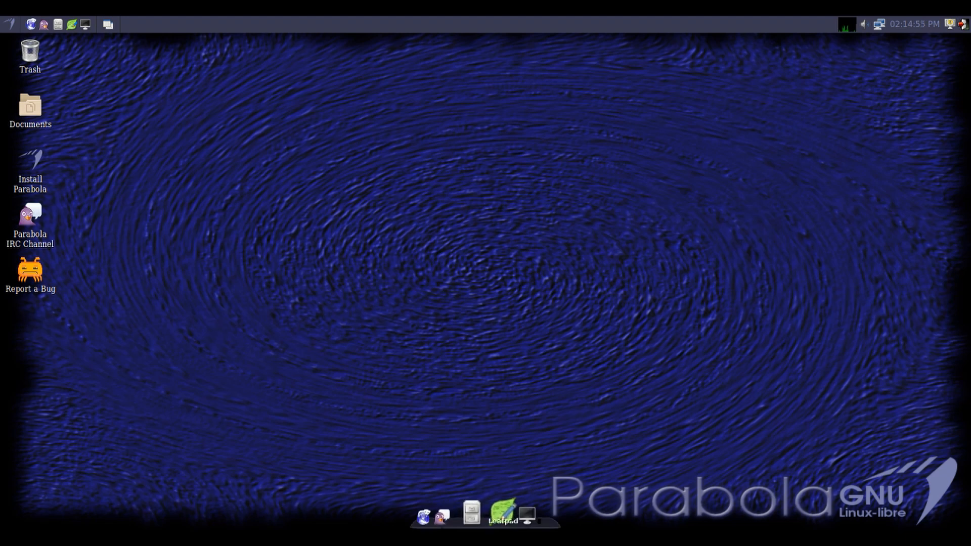
{"action": "left_click", "coordinate": [8, 24]}
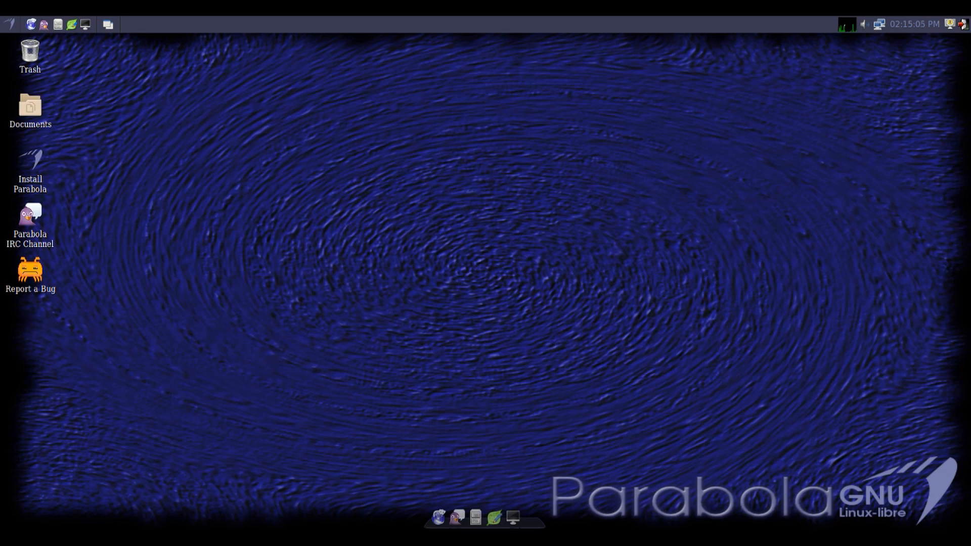
Set the desktop wallpaper to the bluetiles Parabola logo image through Desktop Preferences
{"action": "right_click", "coordinate": [844, 25]}
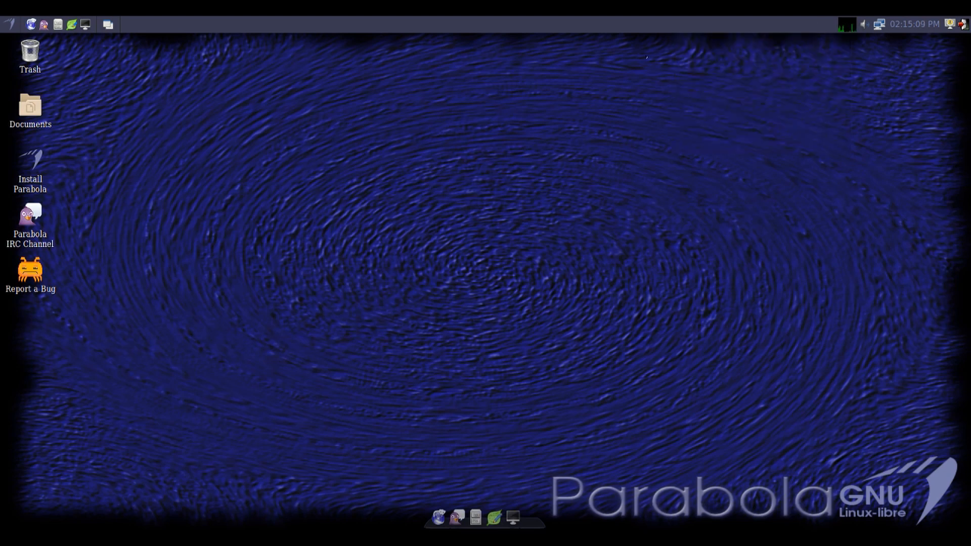
{"action": "right_click", "coordinate": [513, 218]}
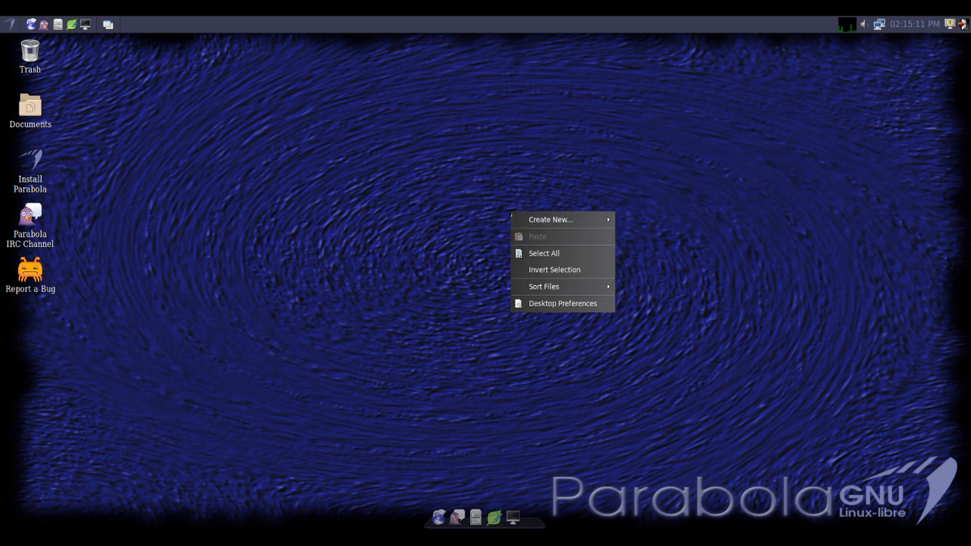
{"action": "left_click", "coordinate": [269, 172]}
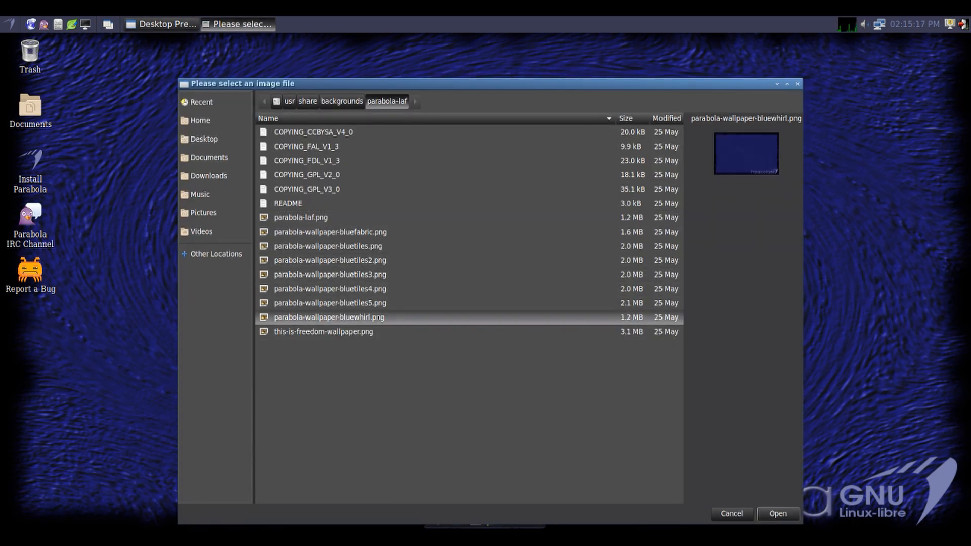
{"action": "left_click", "coordinate": [330, 260]}
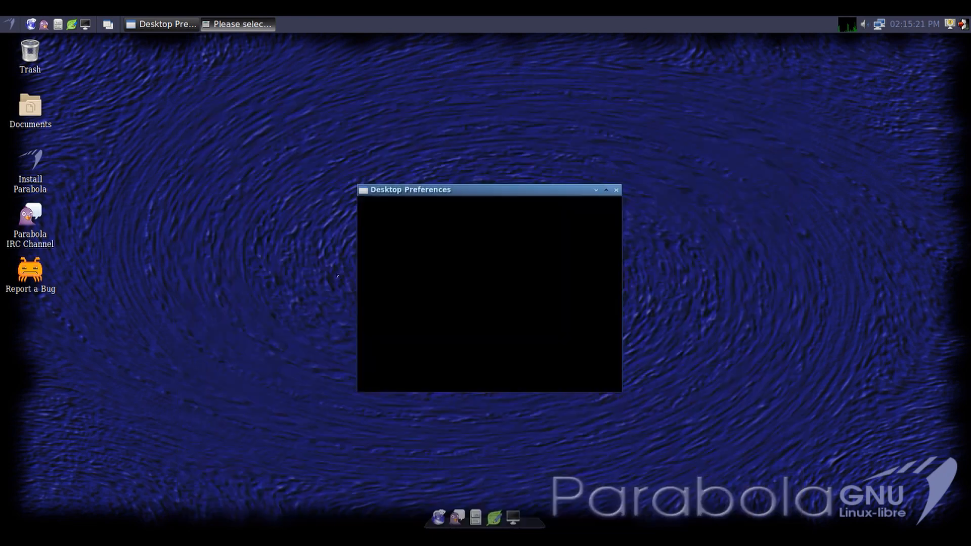
{"action": "left_click", "coordinate": [616, 190]}
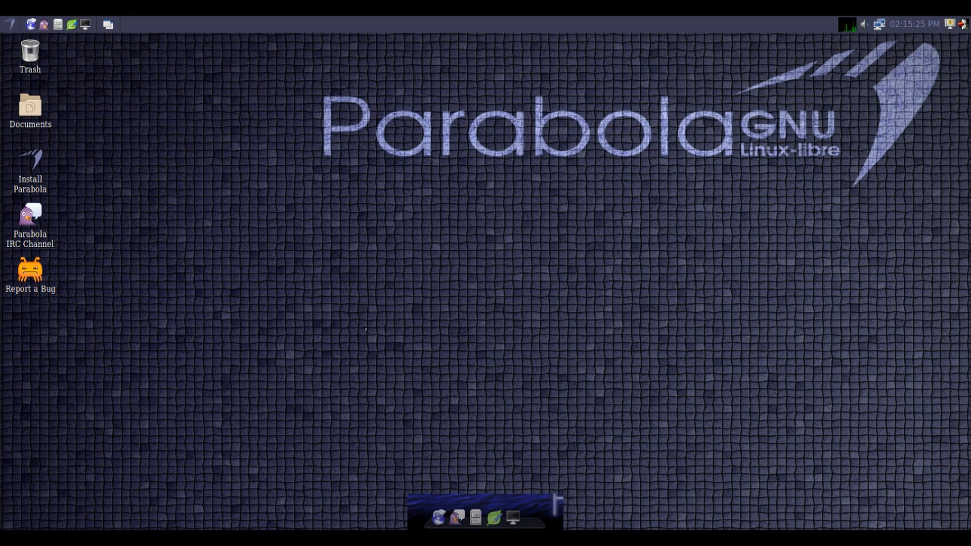
{"action": "mouse_move", "coordinate": [151, 259]}
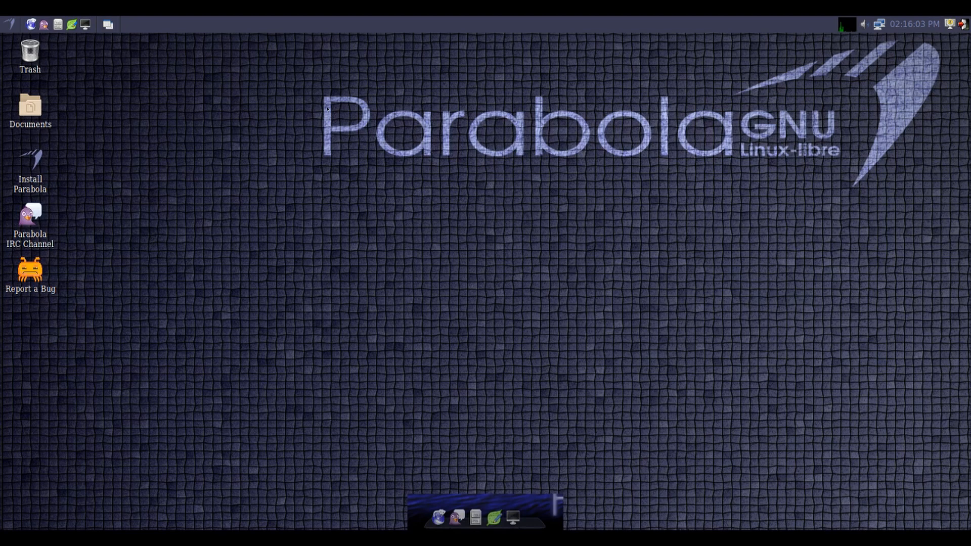
{"action": "left_click", "coordinate": [8, 24]}
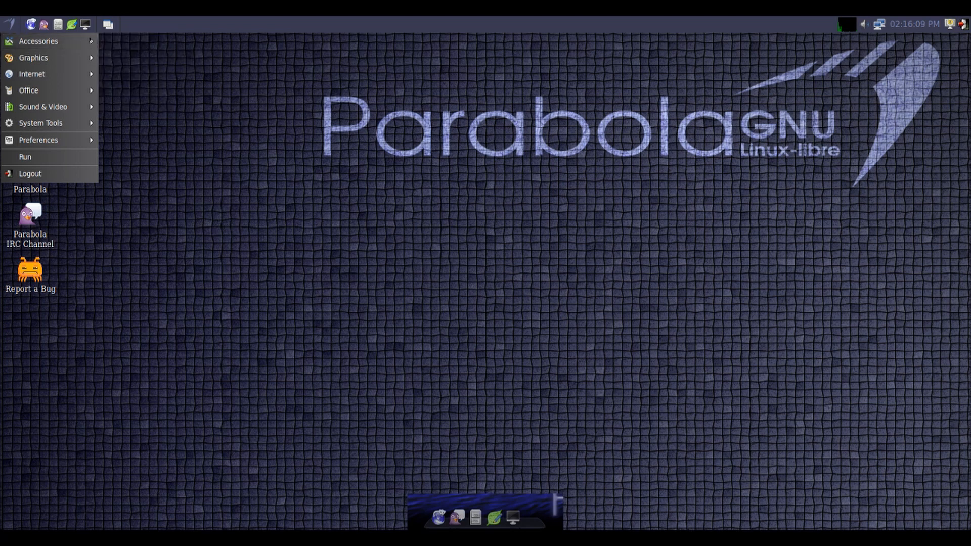
Browse the application menu's Accessories entries, then launch Iceweasel from the Internet submenu
{"action": "left_click", "coordinate": [39, 41]}
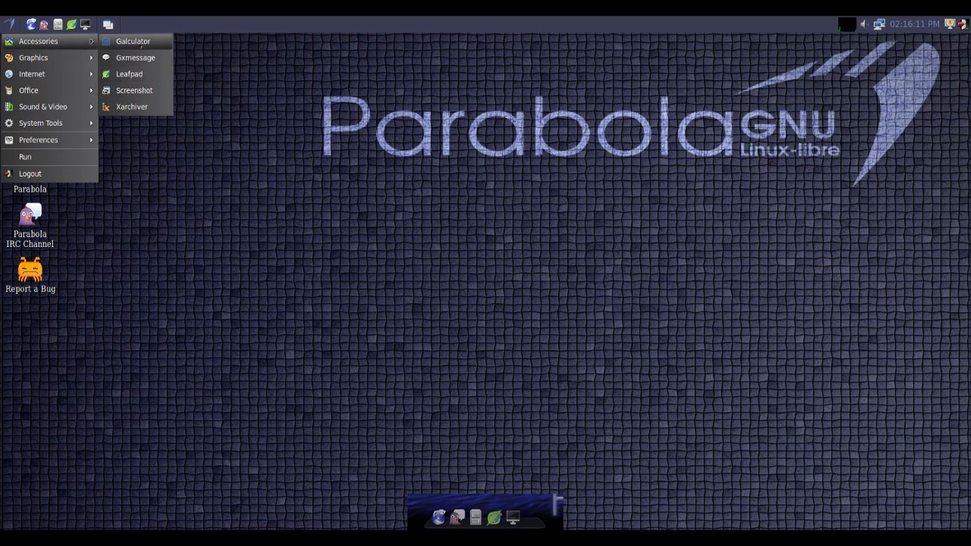
{"action": "mouse_move", "coordinate": [135, 57]}
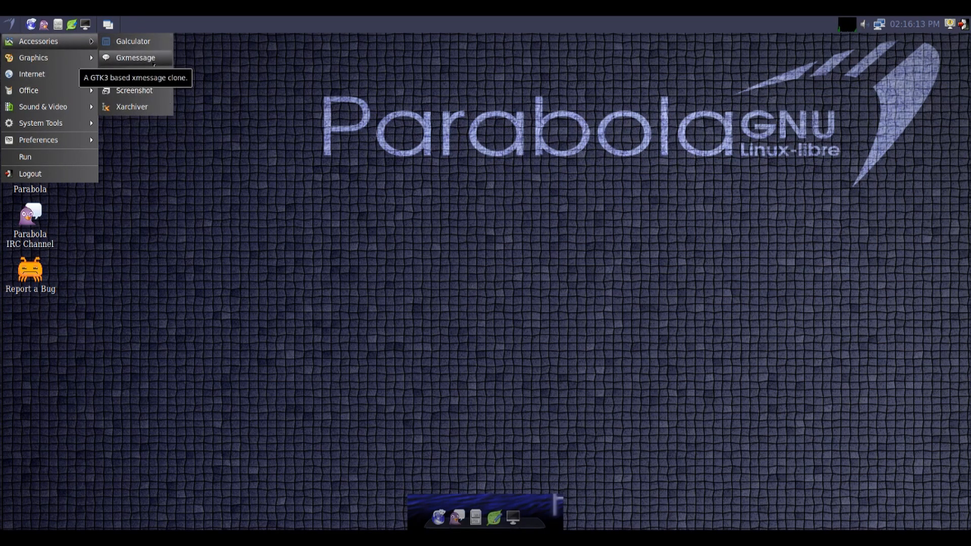
{"action": "mouse_move", "coordinate": [129, 74]}
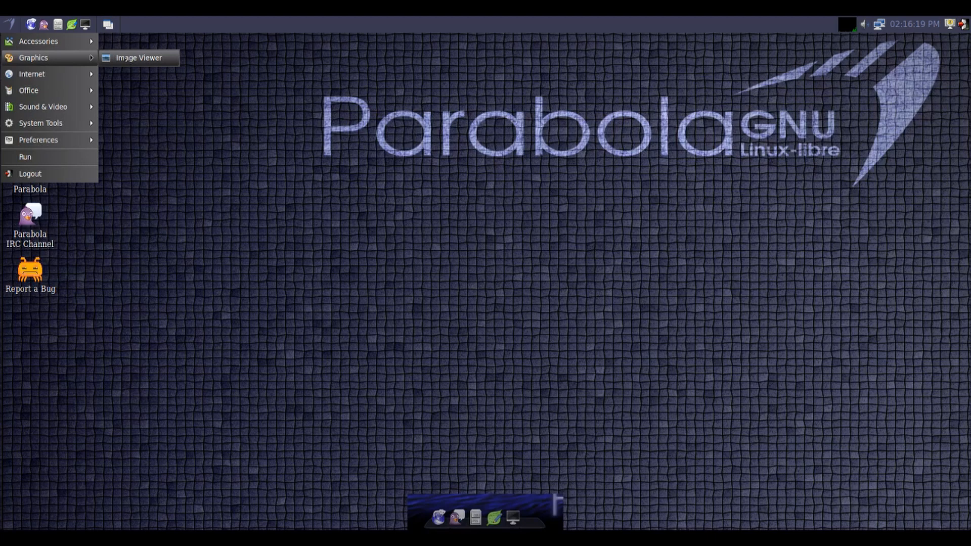
{"action": "mouse_move", "coordinate": [32, 74]}
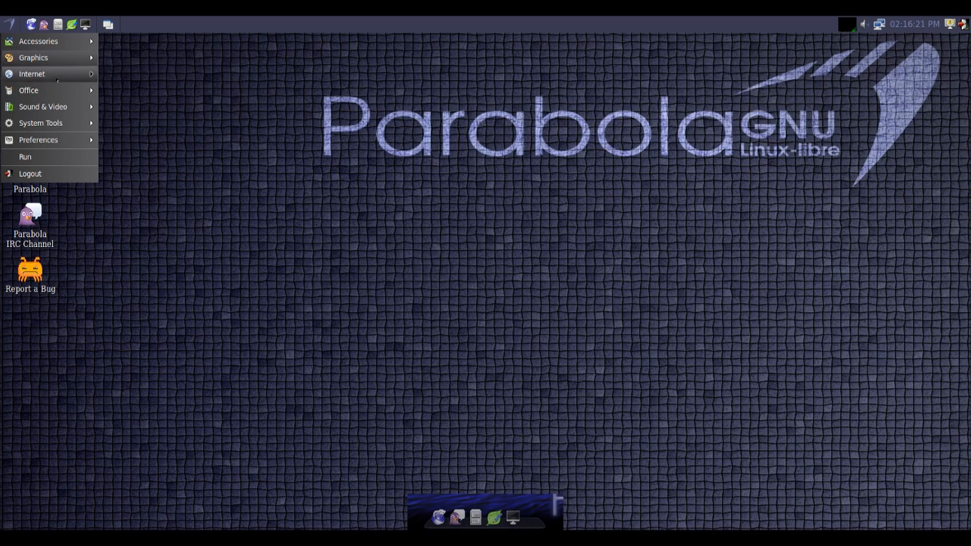
{"action": "mouse_move", "coordinate": [31, 74]}
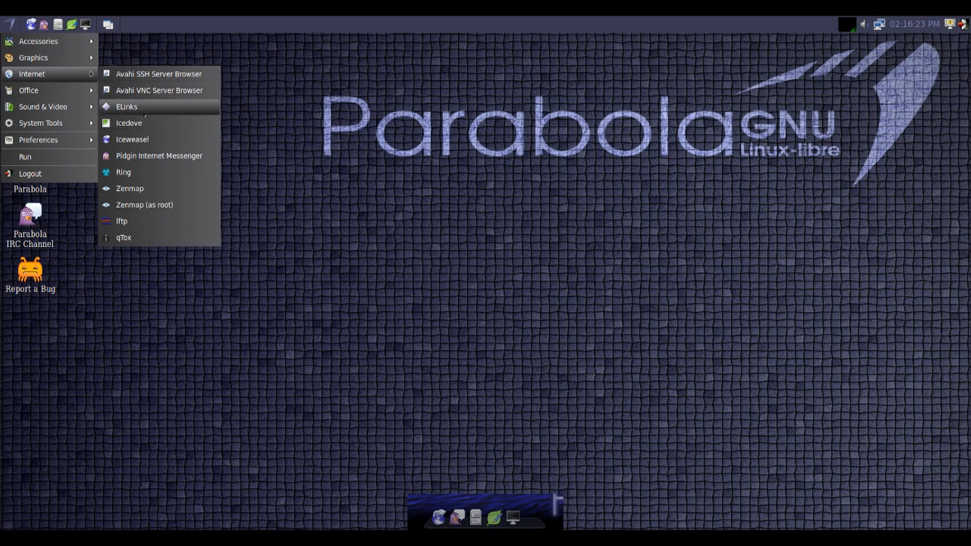
{"action": "mouse_move", "coordinate": [126, 106]}
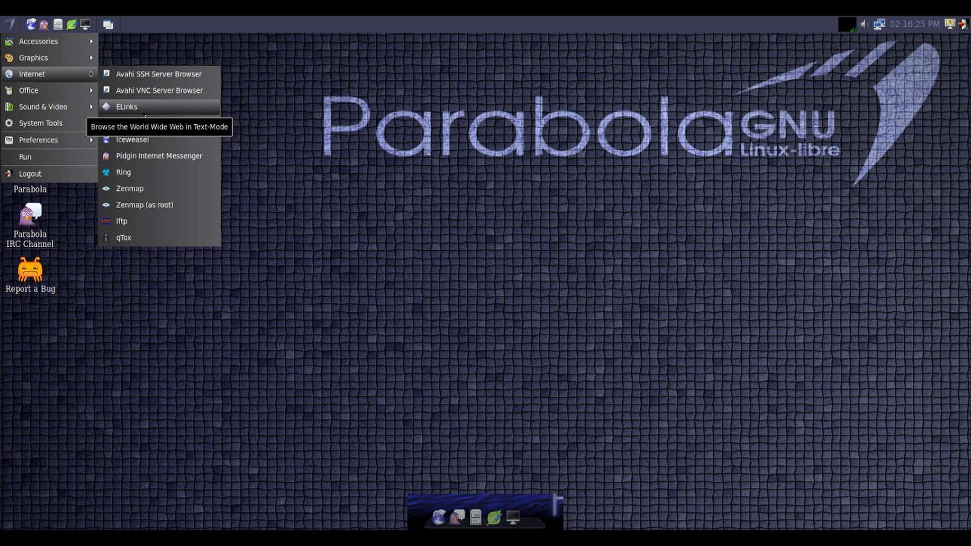
{"action": "mouse_move", "coordinate": [129, 122]}
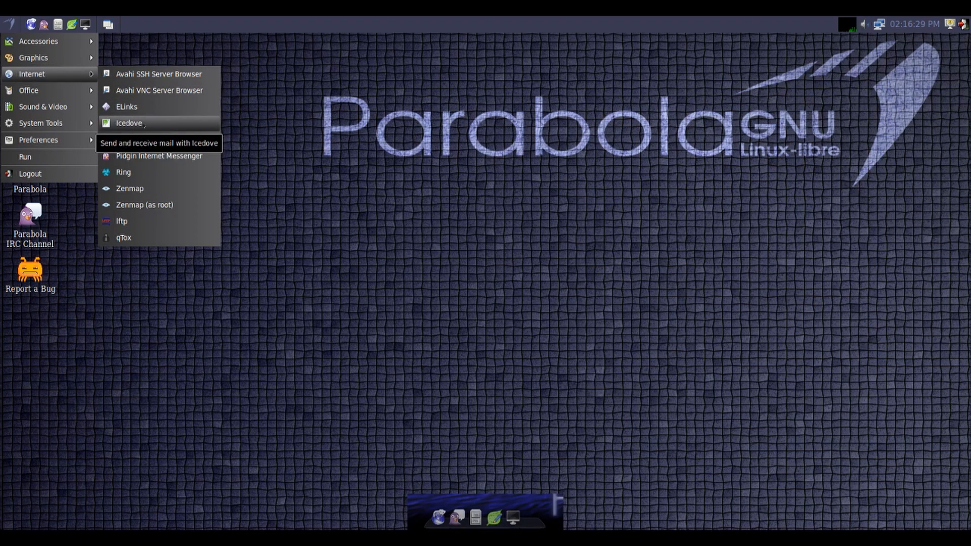
{"action": "mouse_move", "coordinate": [132, 140]}
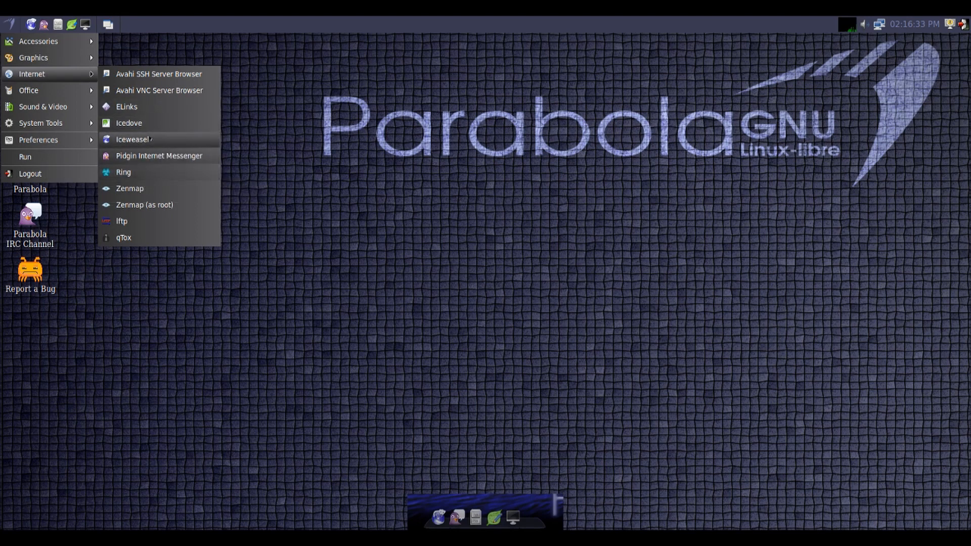
{"action": "mouse_move", "coordinate": [133, 140]}
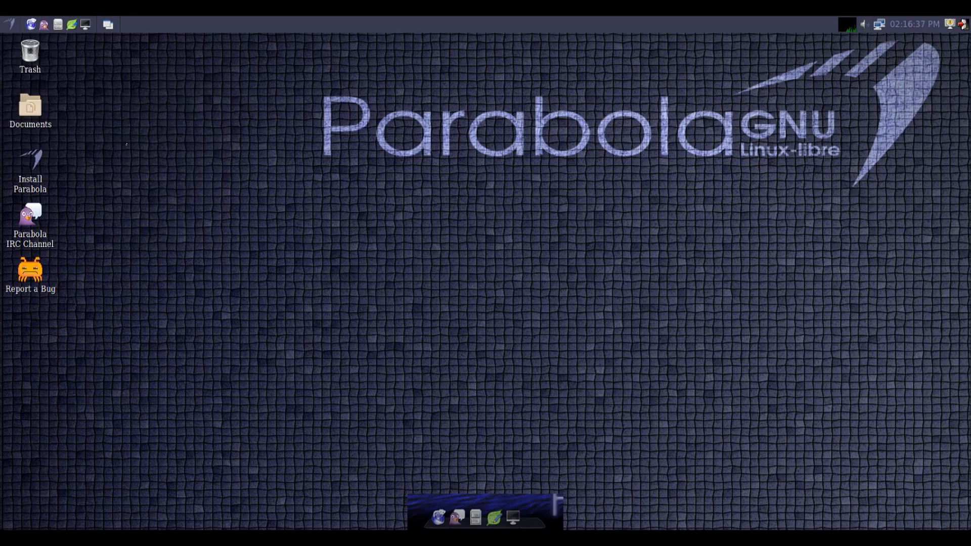
{"action": "left_click", "coordinate": [9, 24]}
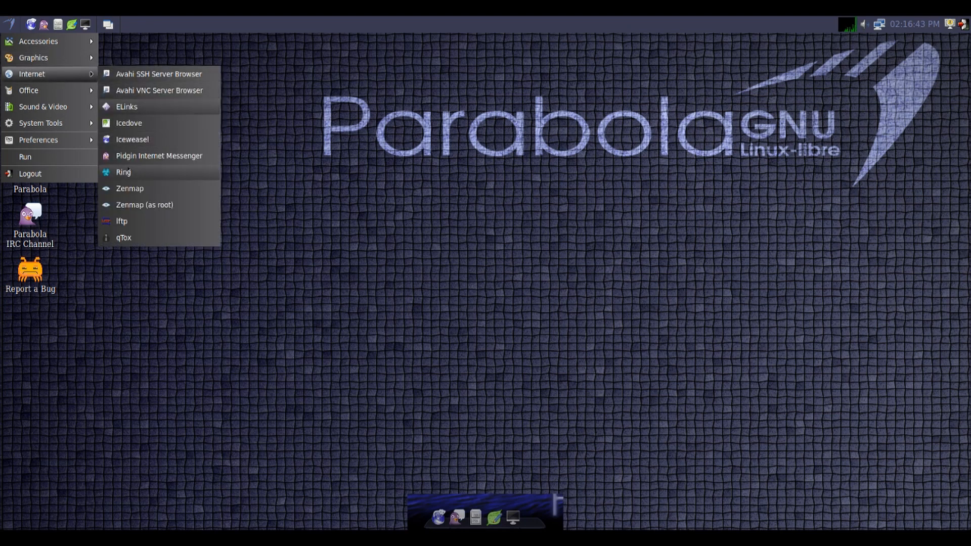
{"action": "mouse_move", "coordinate": [132, 139]}
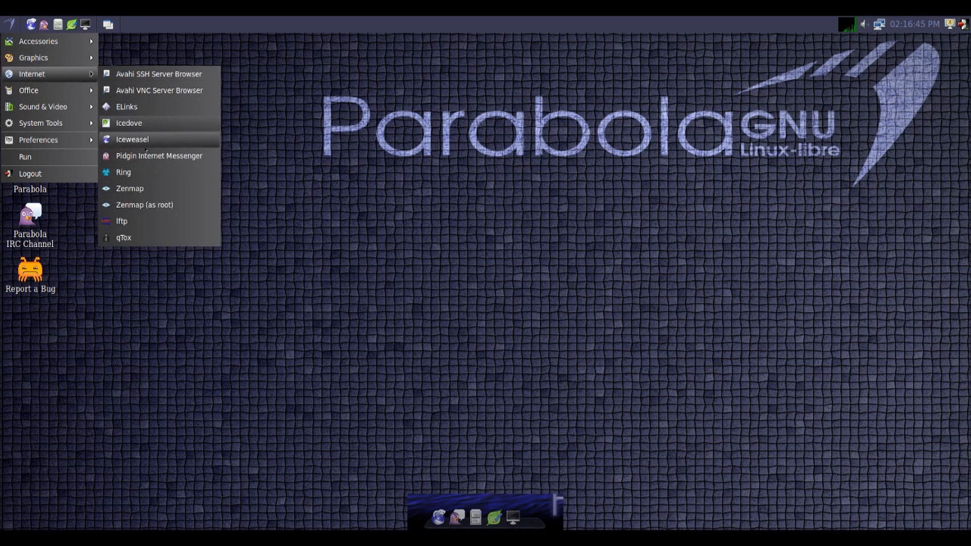
{"action": "left_click", "coordinate": [132, 139]}
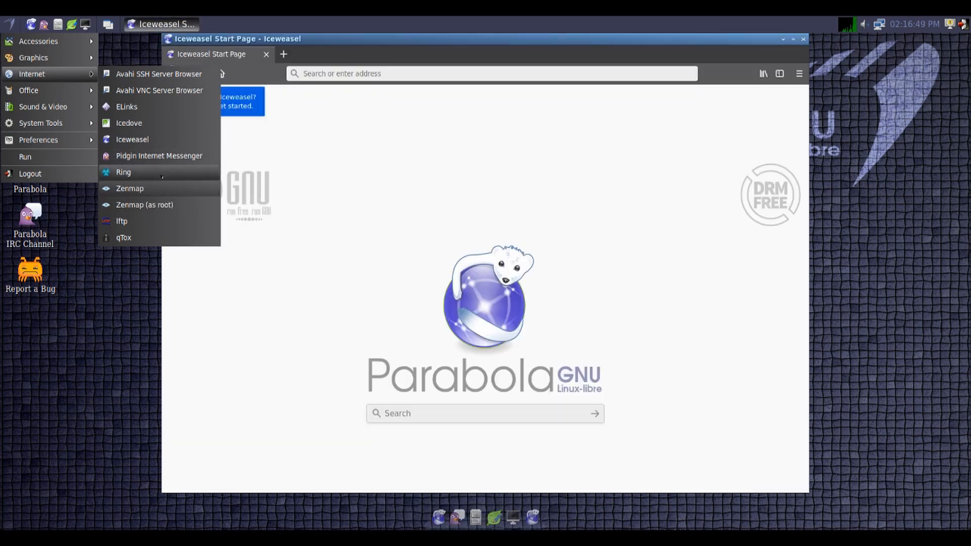
{"action": "mouse_move", "coordinate": [144, 204]}
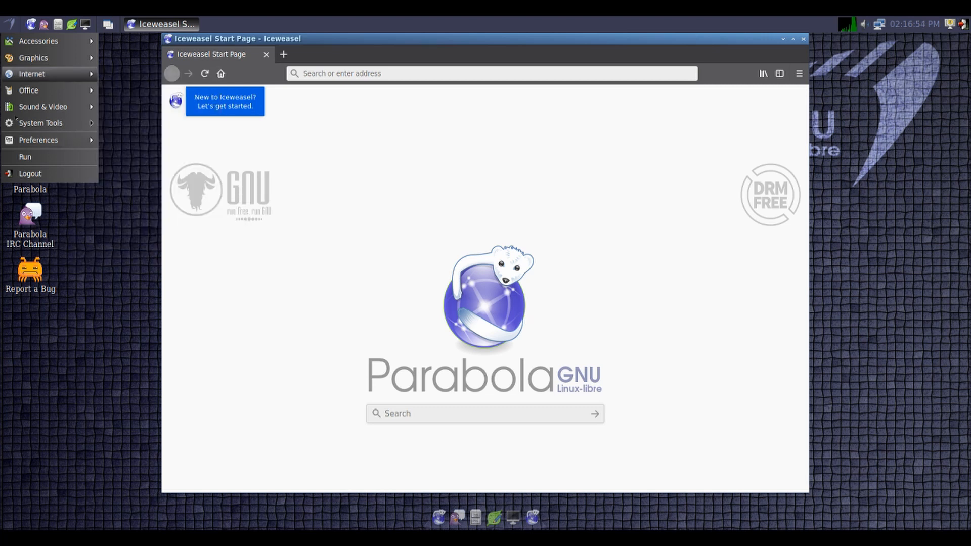
Show the Office submenu listing AbiWord, Gnumeric and ePDFViewer
{"action": "left_click", "coordinate": [28, 91]}
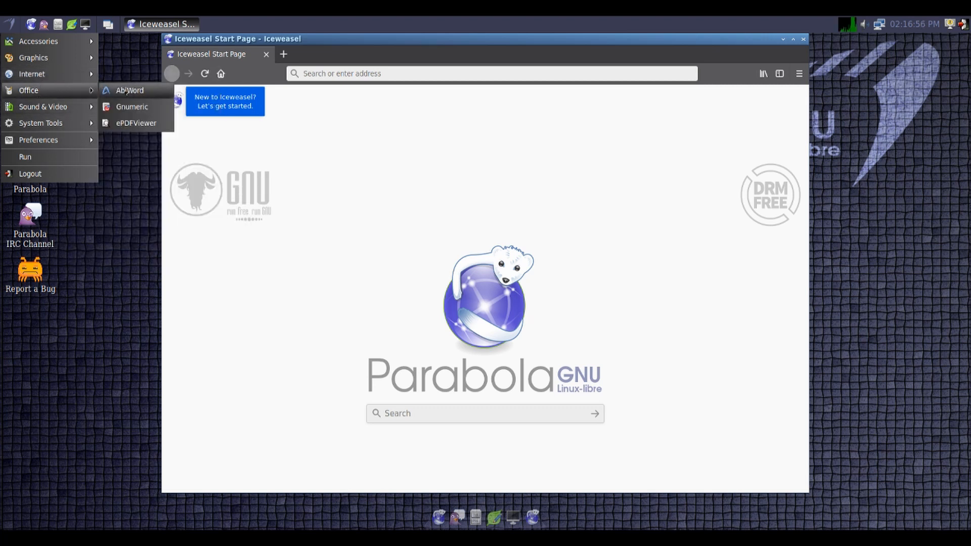
{"action": "mouse_move", "coordinate": [132, 106]}
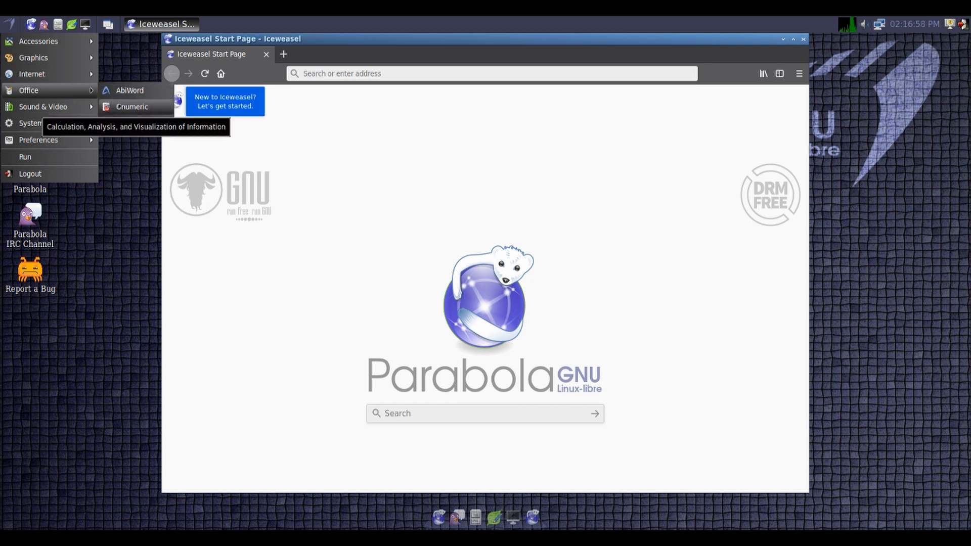
{"action": "mouse_move", "coordinate": [136, 122]}
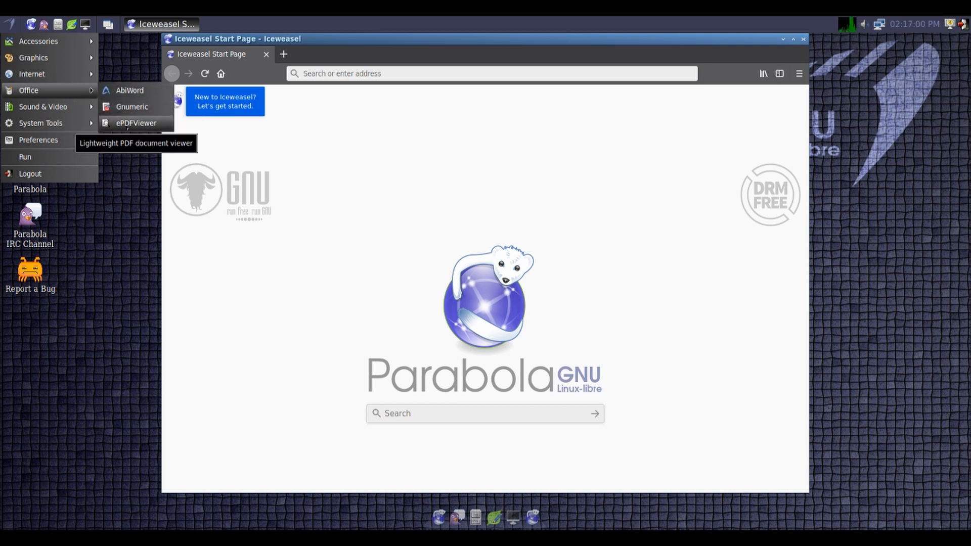
{"action": "mouse_move", "coordinate": [42, 107]}
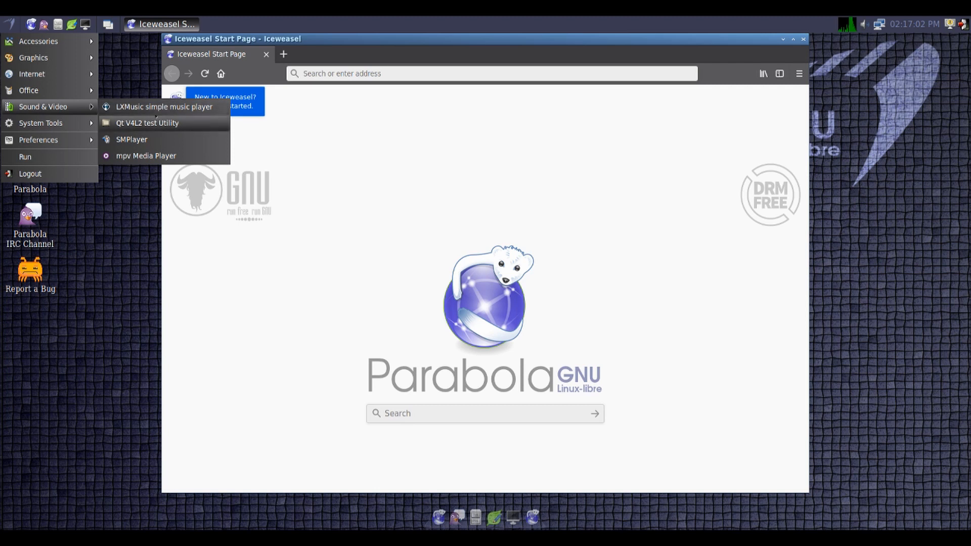
{"action": "mouse_move", "coordinate": [132, 139]}
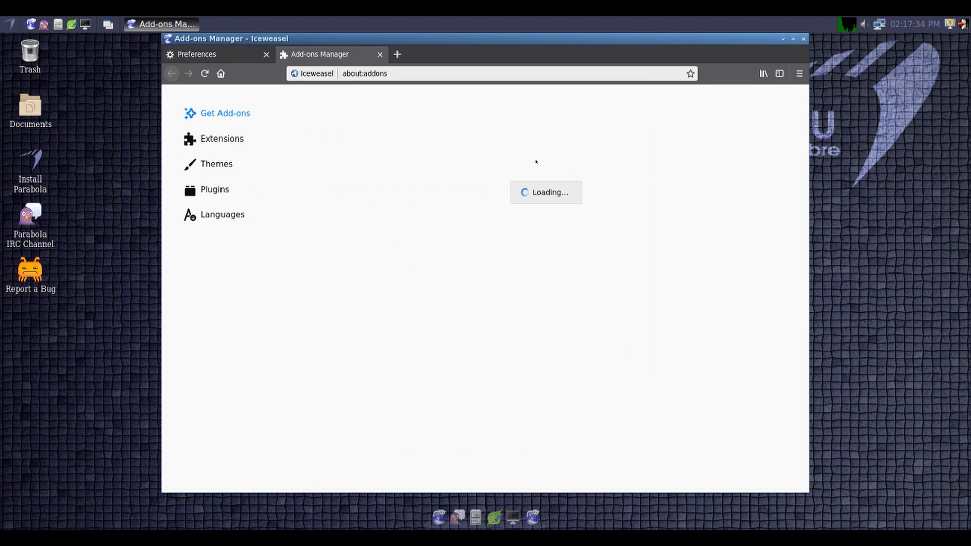
View the installed extensions, close the Add-ons Manager, then close the Iceweasel window
{"action": "left_click", "coordinate": [222, 138]}
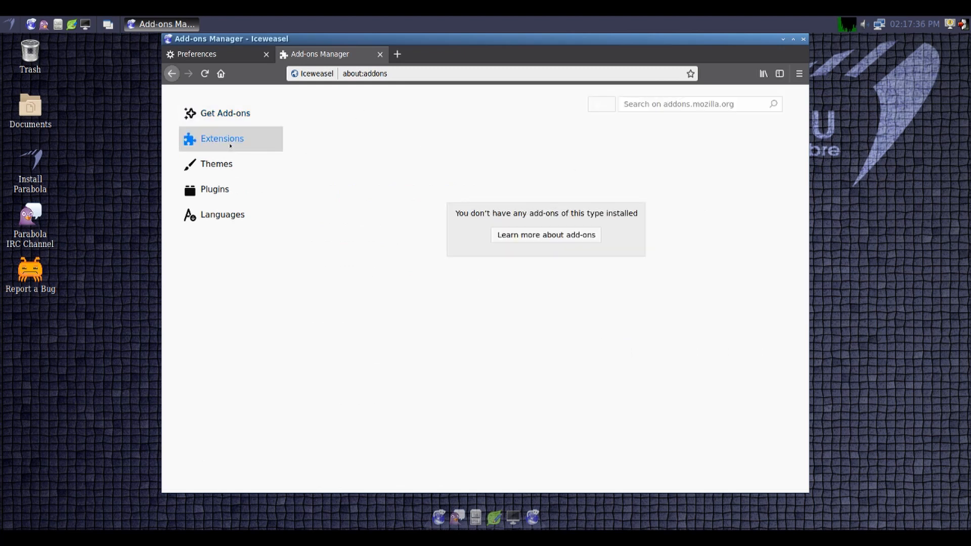
{"action": "left_click", "coordinate": [216, 163]}
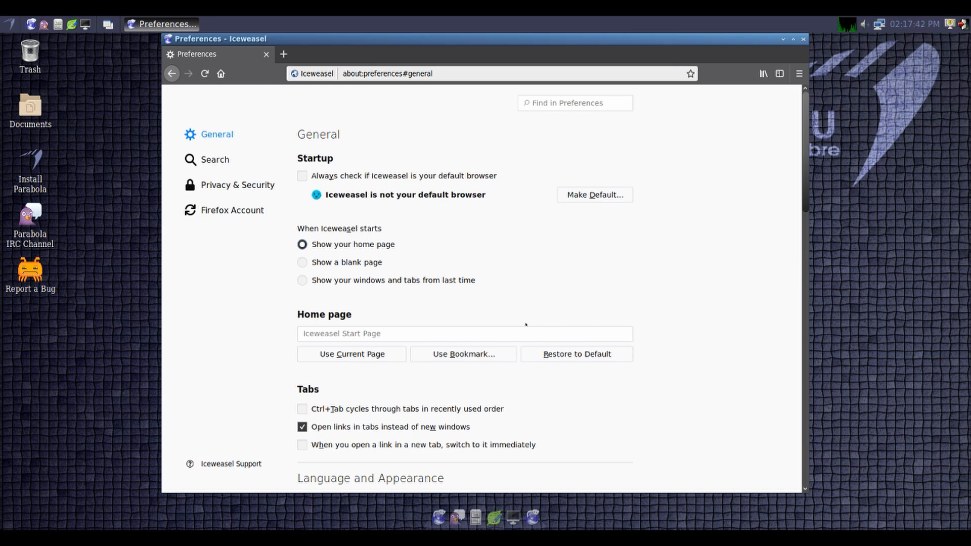
{"action": "left_click", "coordinate": [303, 427]}
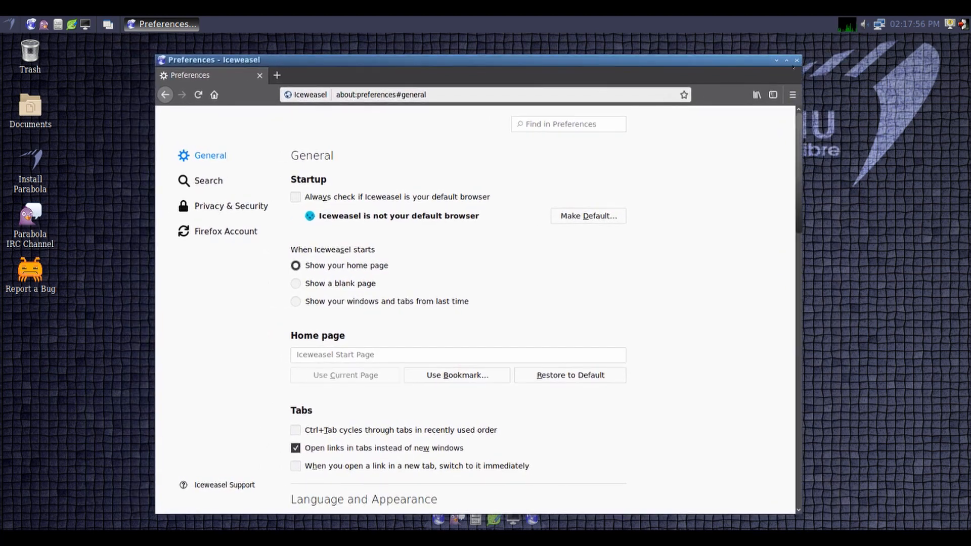
{"action": "left_click", "coordinate": [795, 59]}
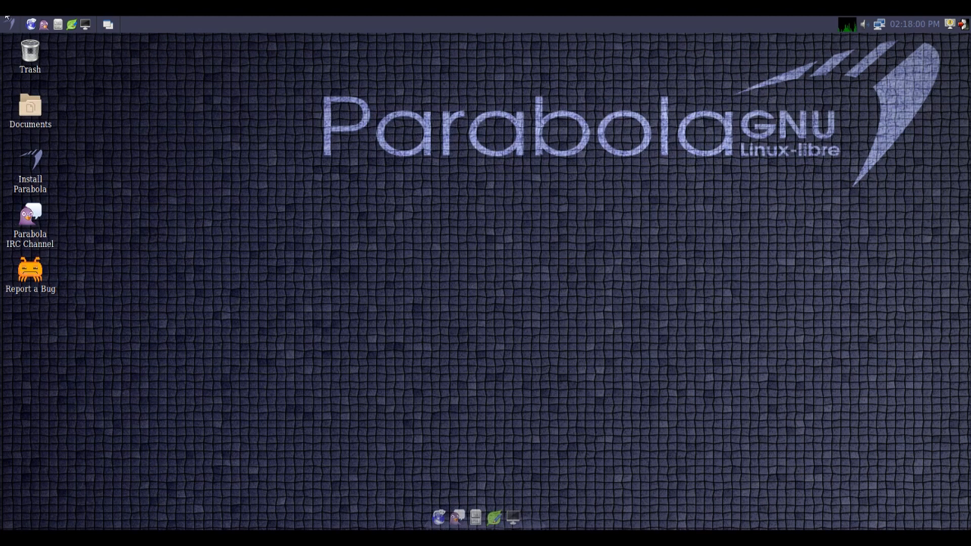
{"action": "left_click", "coordinate": [8, 24]}
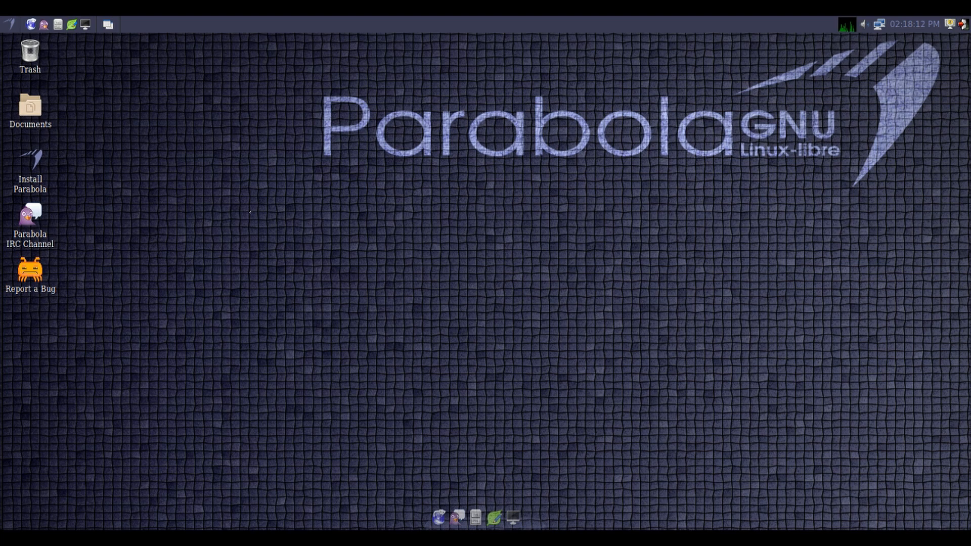
{"action": "left_click", "coordinate": [8, 24]}
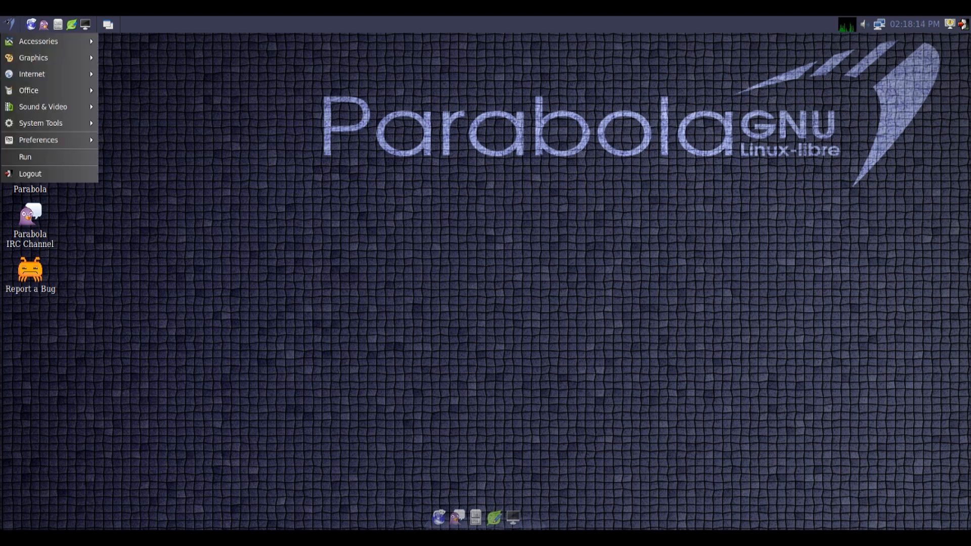
{"action": "left_click", "coordinate": [9, 24]}
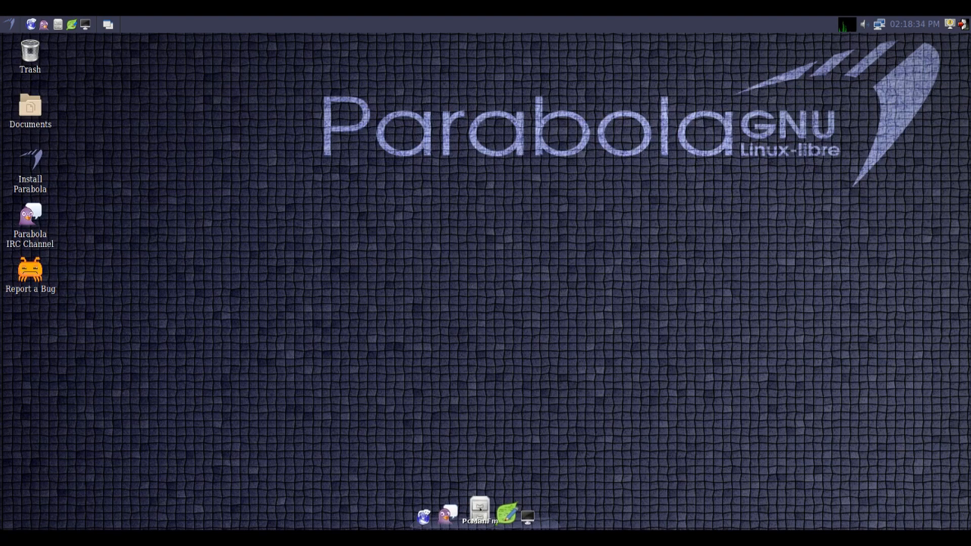
{"action": "left_click", "coordinate": [8, 24]}
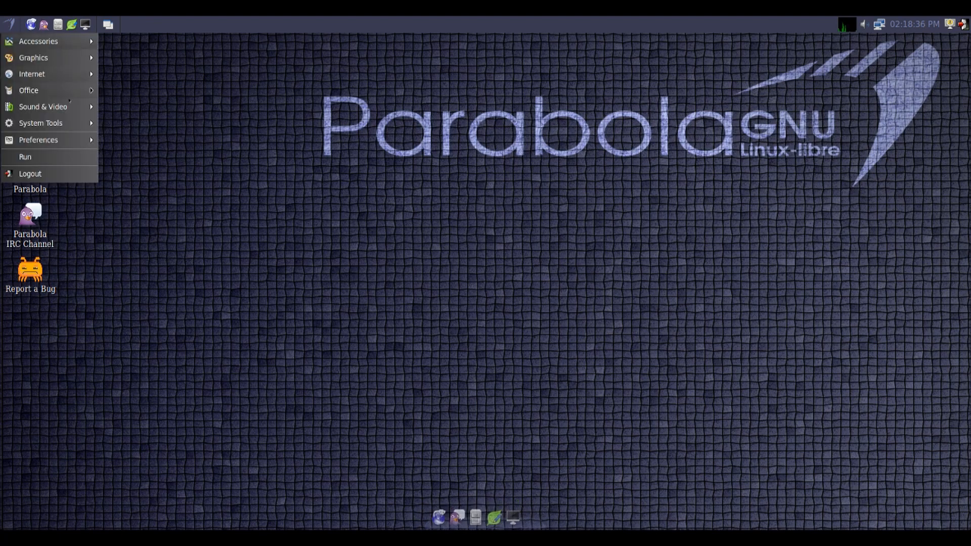
{"action": "left_click", "coordinate": [423, 223]}
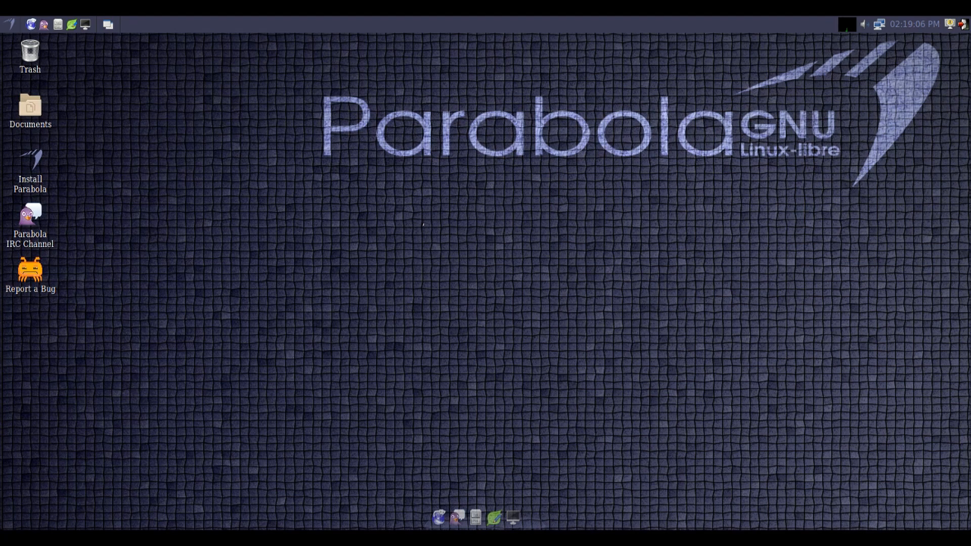
{"action": "mouse_move", "coordinate": [440, 331]}
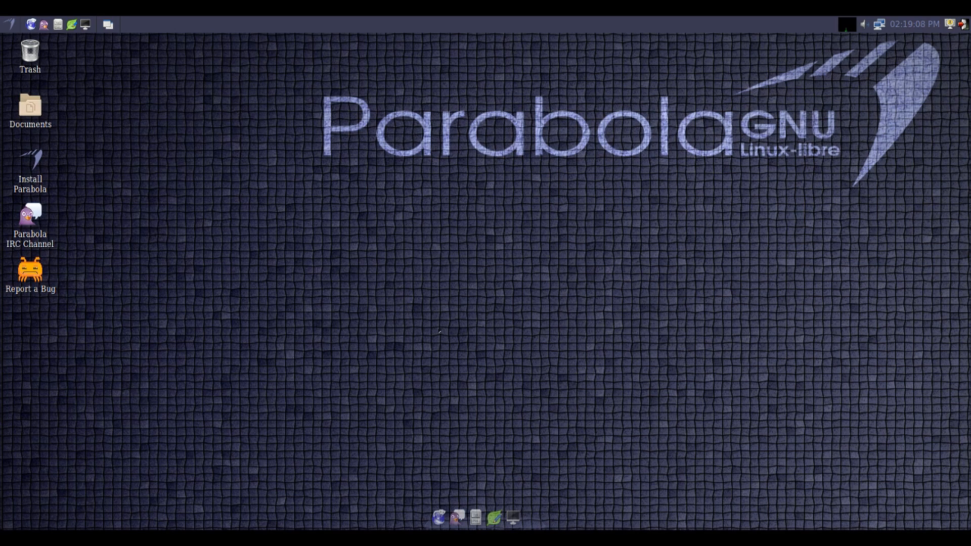